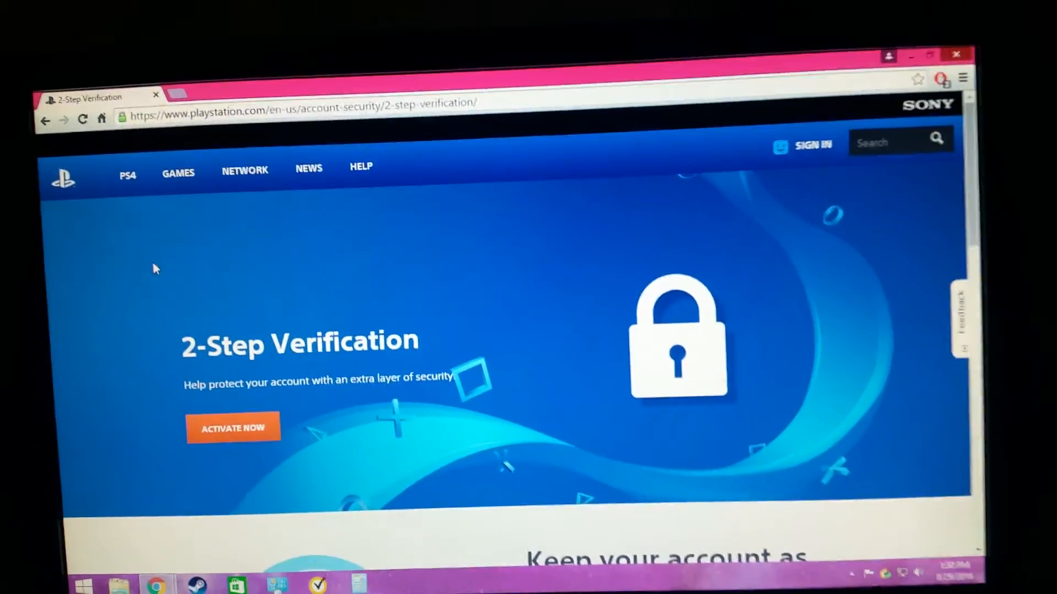
# Step: Expand the Network menu in the top navigation to reveal its services, including 2-Step Verification
pyautogui.click(272, 204)
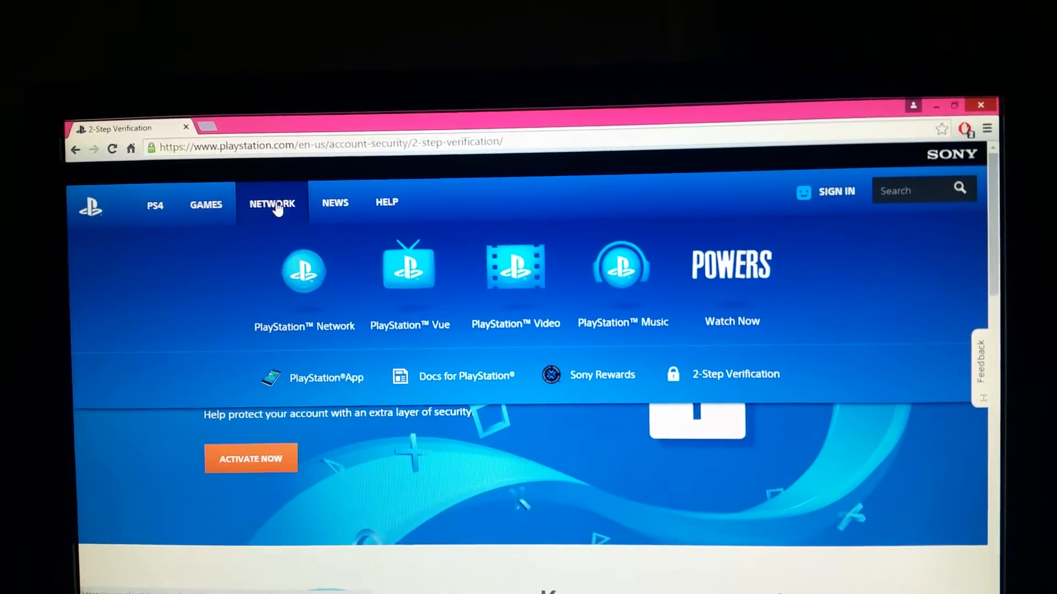